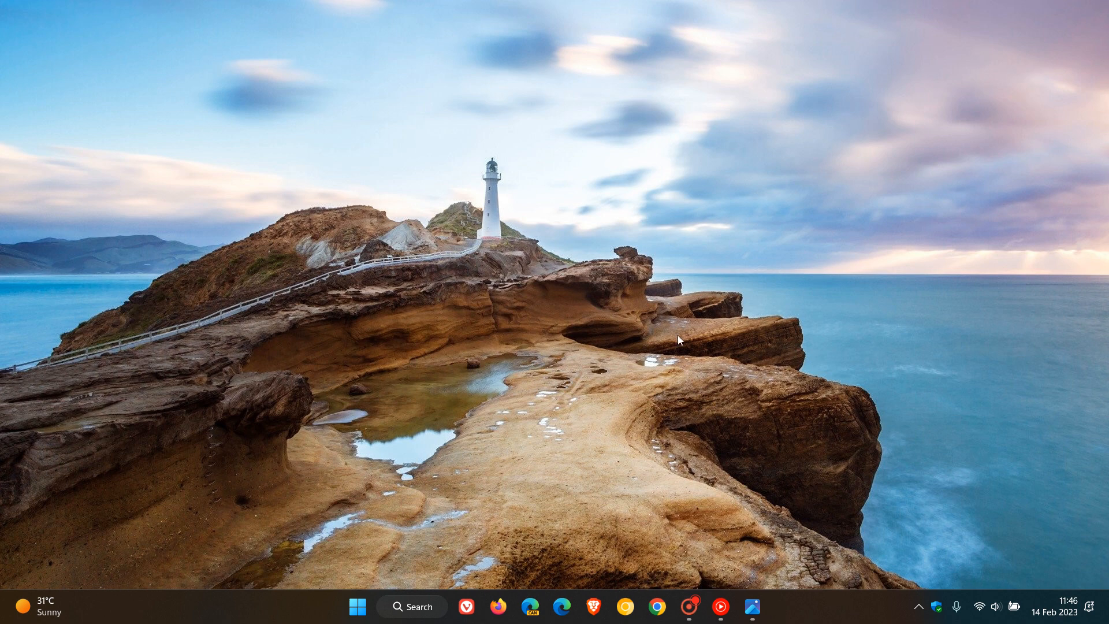
{"action": "mouse_move", "coordinate": [364, 583]}
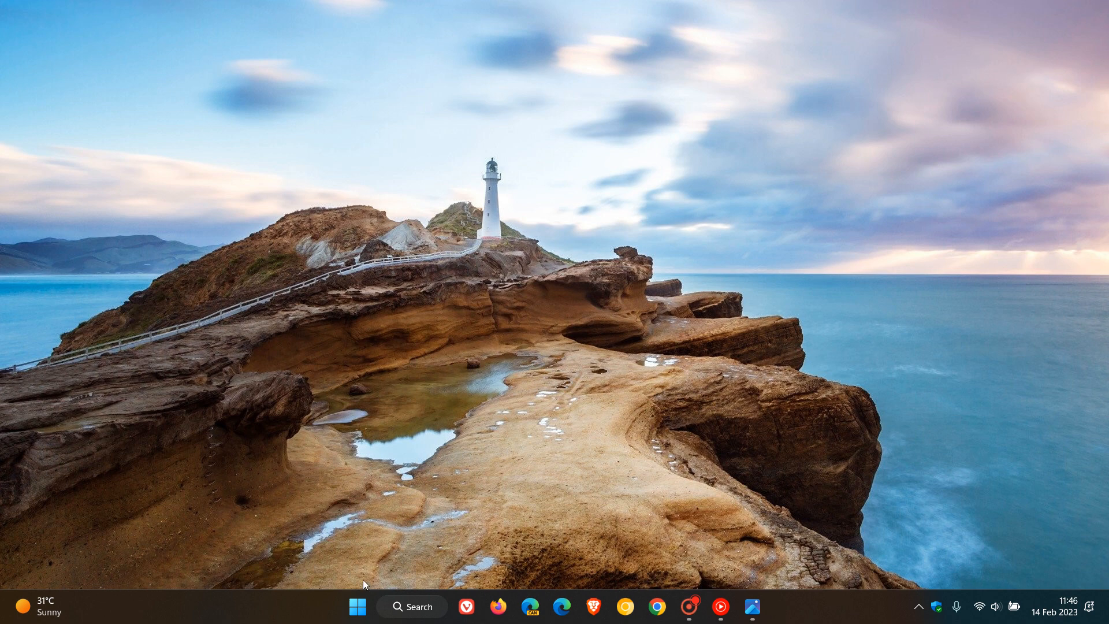
Bring up the Start menu showing pinned apps and the empty Recommended section.
{"action": "left_click", "coordinate": [357, 606]}
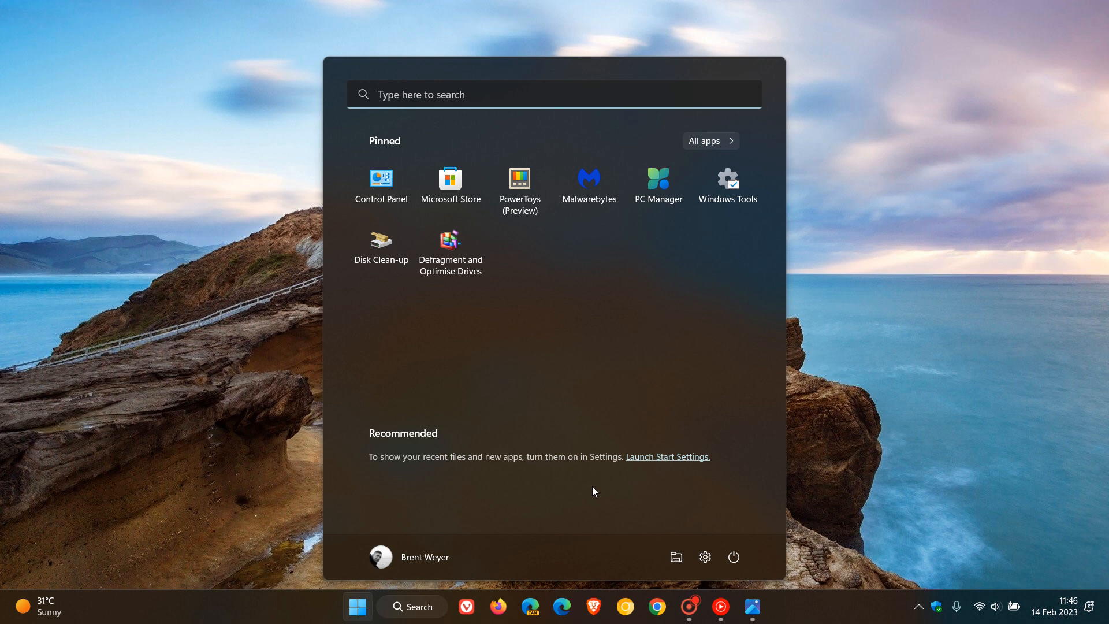
{"action": "mouse_move", "coordinate": [612, 490]}
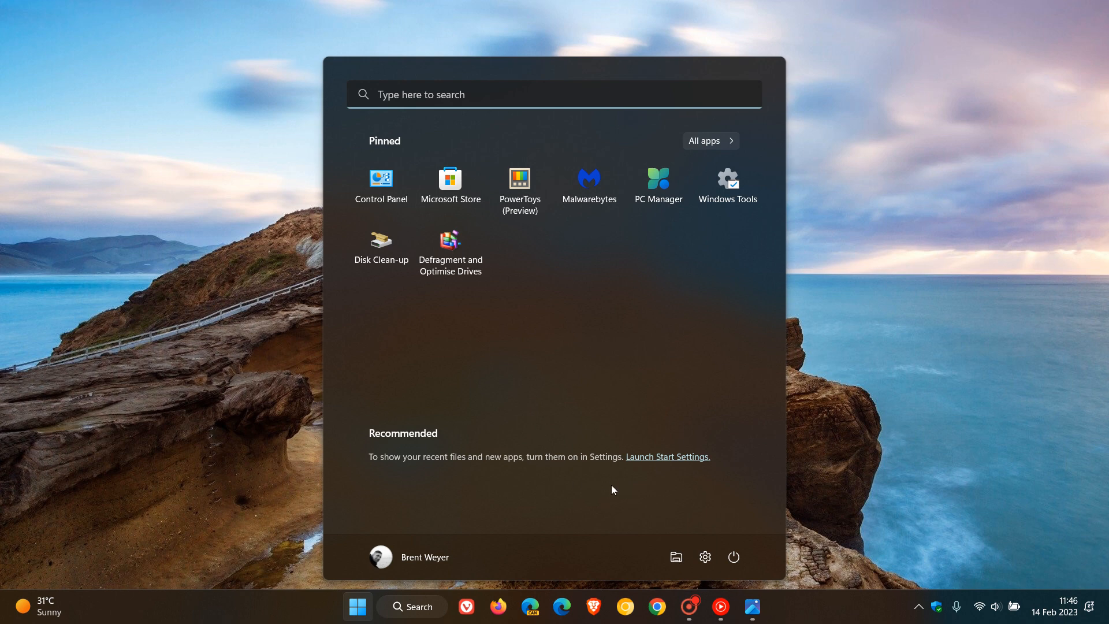
{"action": "mouse_move", "coordinate": [604, 499]}
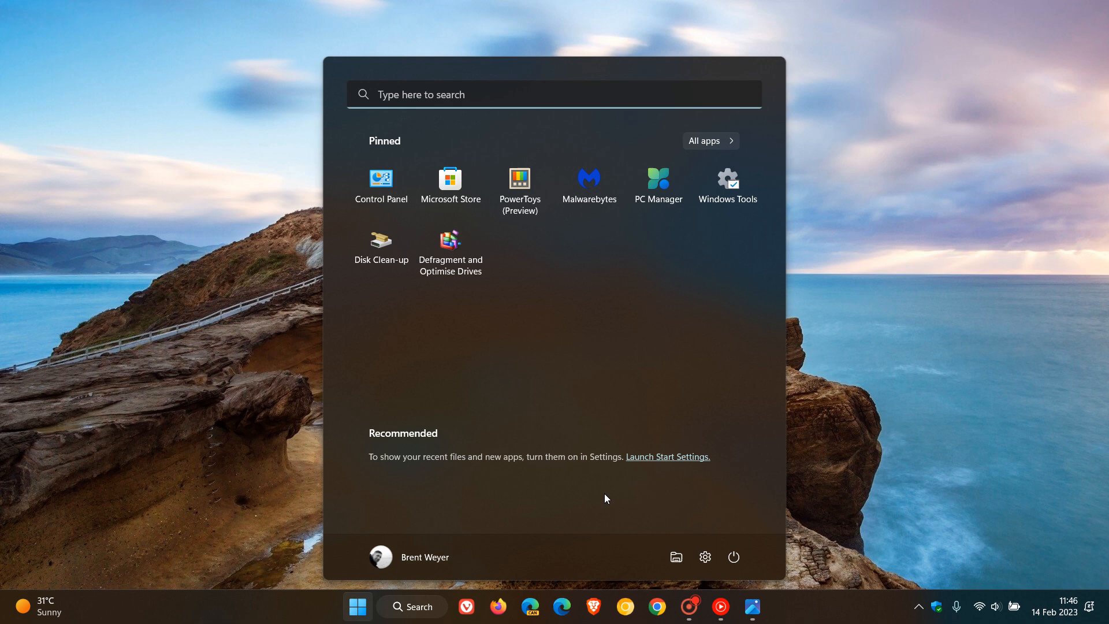
{"action": "mouse_move", "coordinate": [611, 453]}
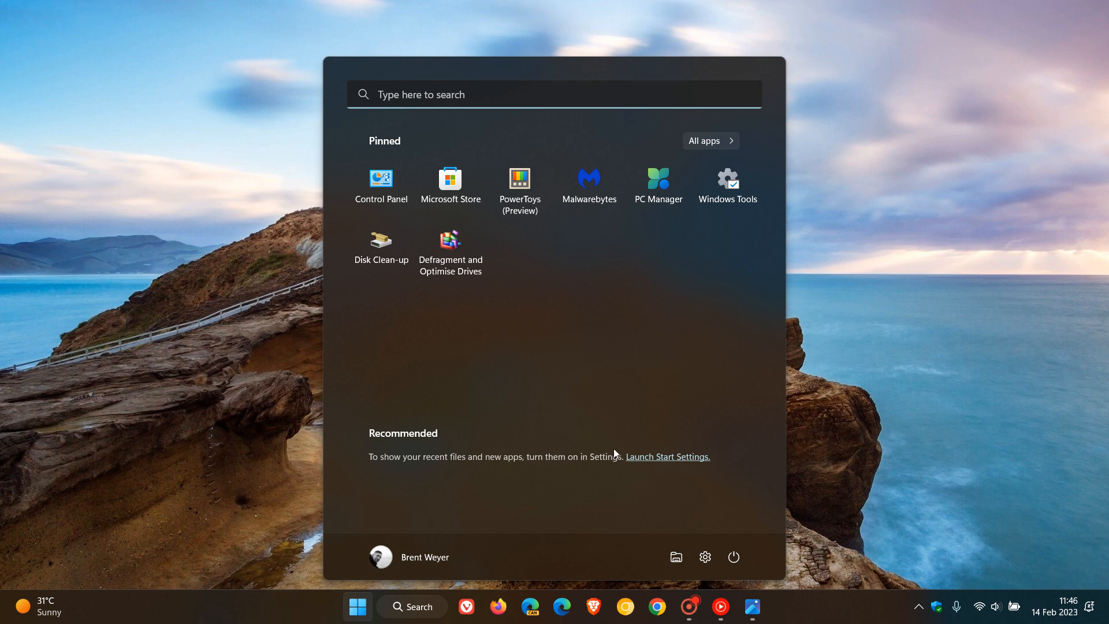
{"action": "mouse_move", "coordinate": [602, 502]}
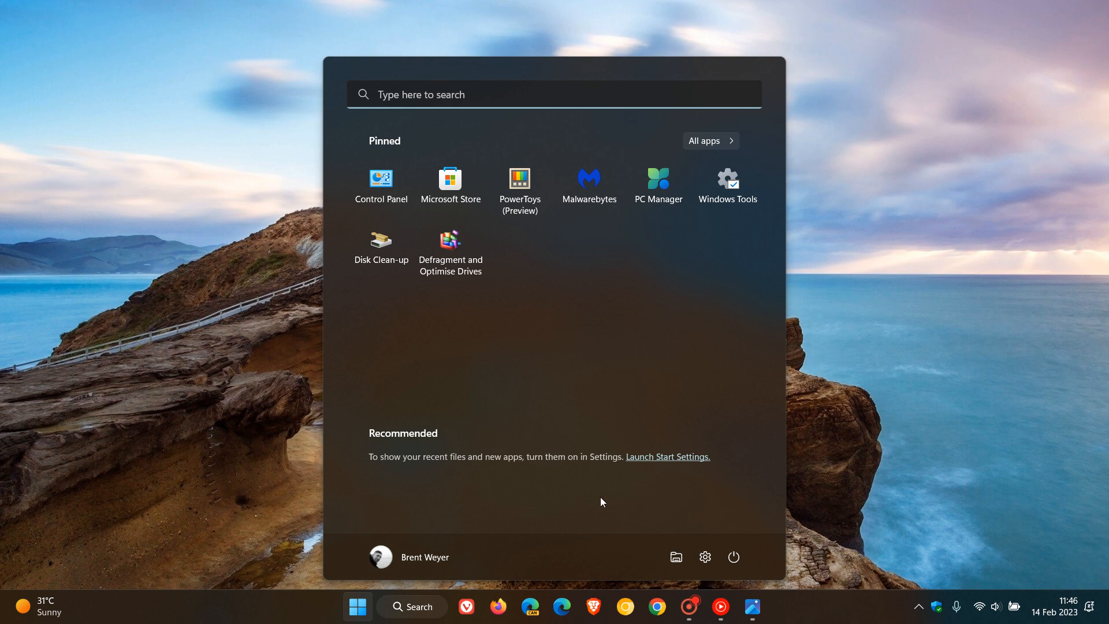
{"action": "mouse_move", "coordinate": [610, 453]}
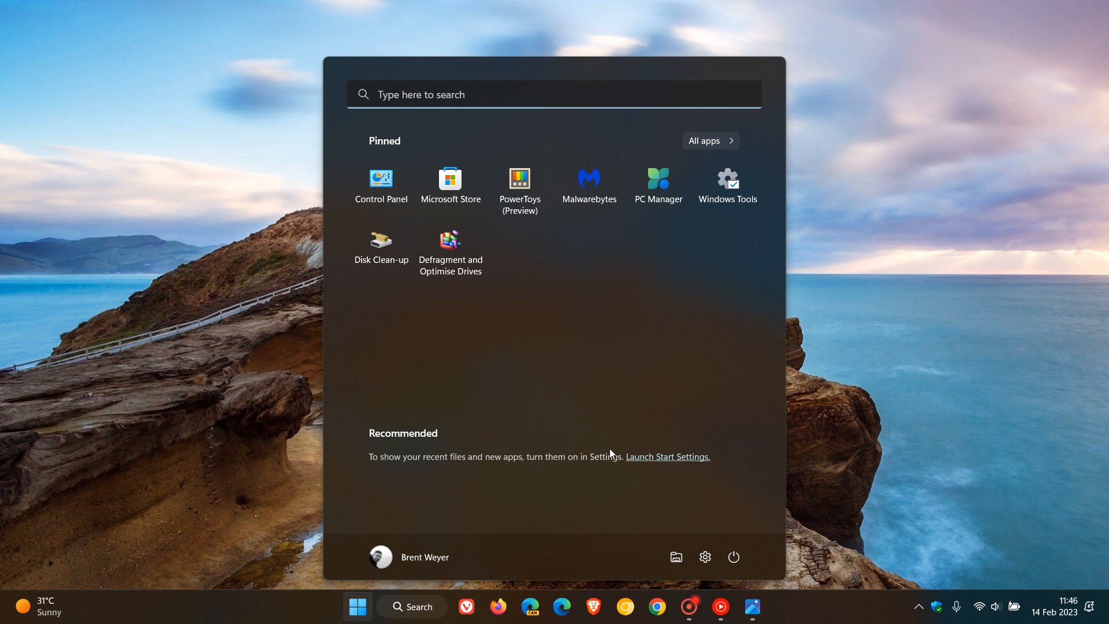
{"action": "mouse_move", "coordinate": [382, 474]}
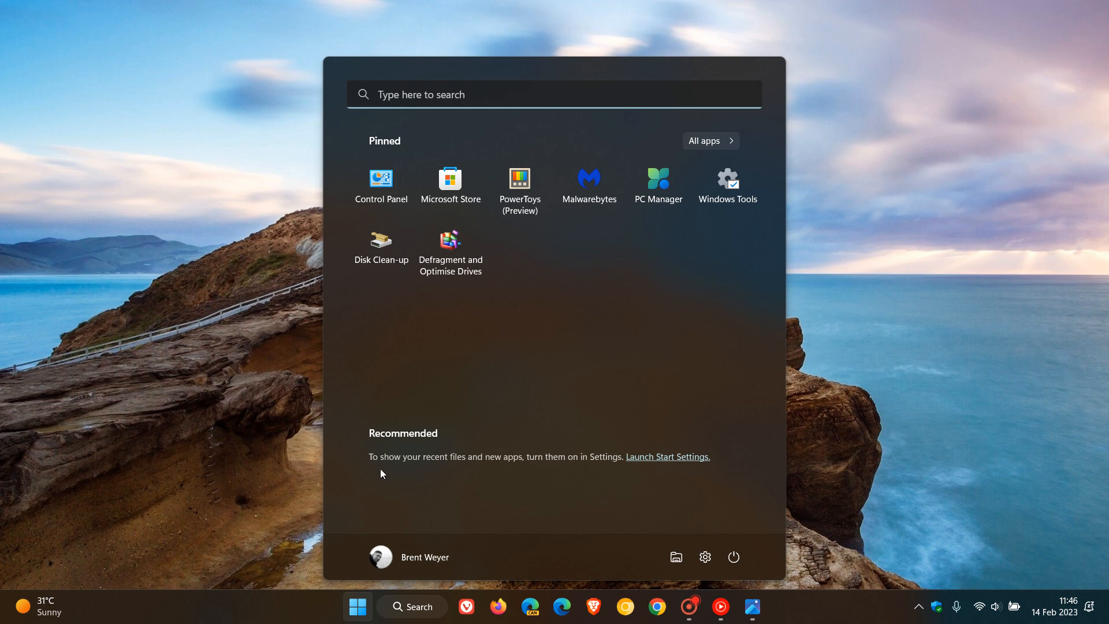
{"action": "mouse_move", "coordinate": [582, 500]}
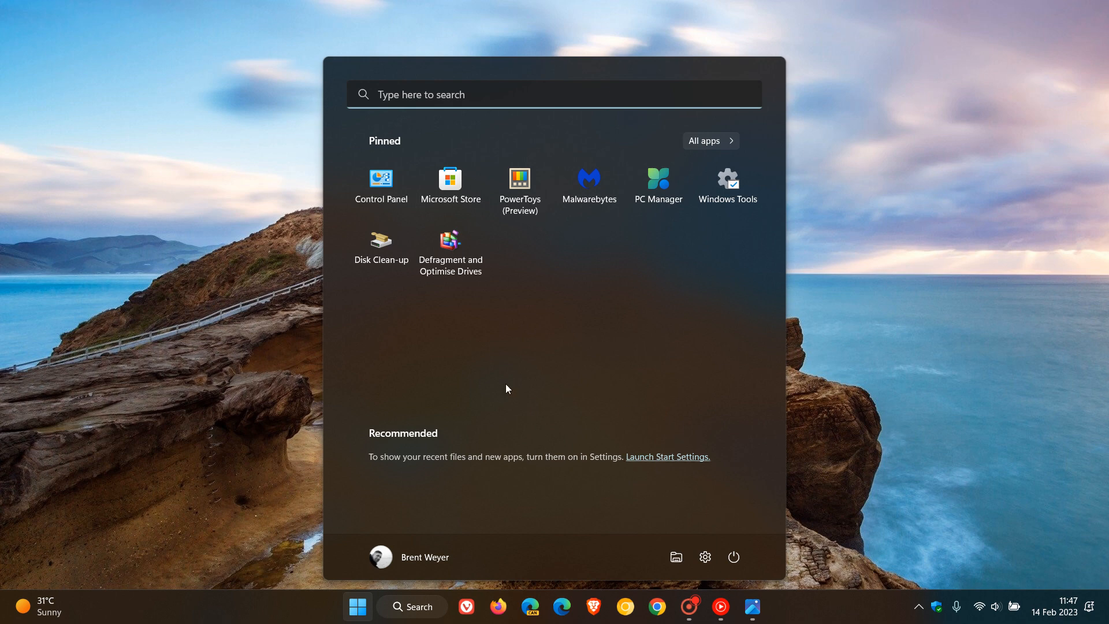
{"action": "mouse_move", "coordinate": [359, 430]}
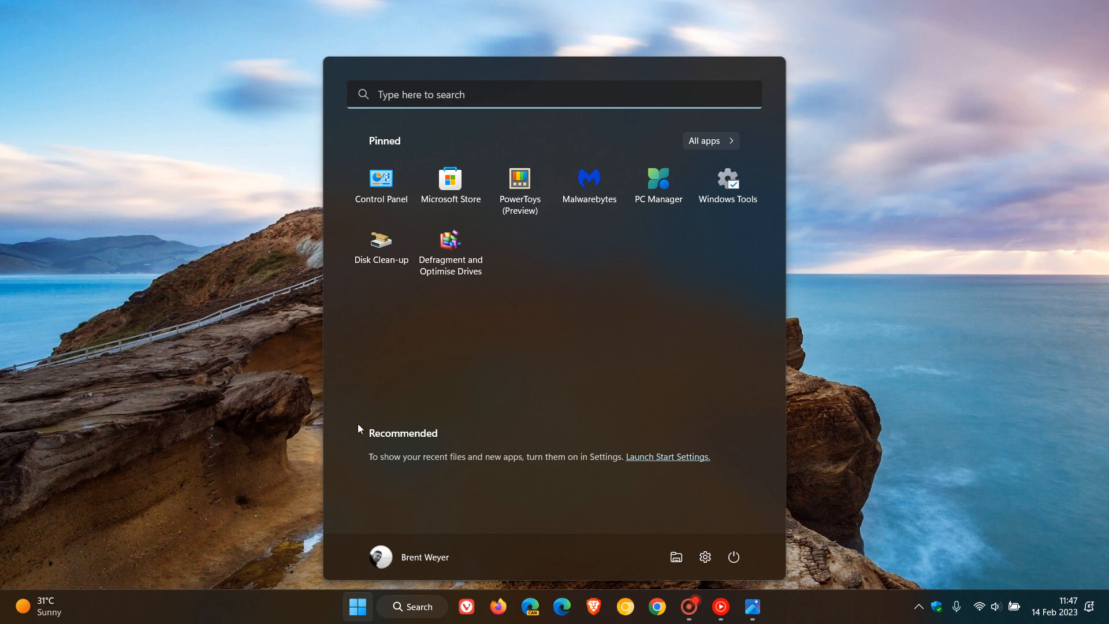
{"action": "mouse_move", "coordinate": [626, 494]}
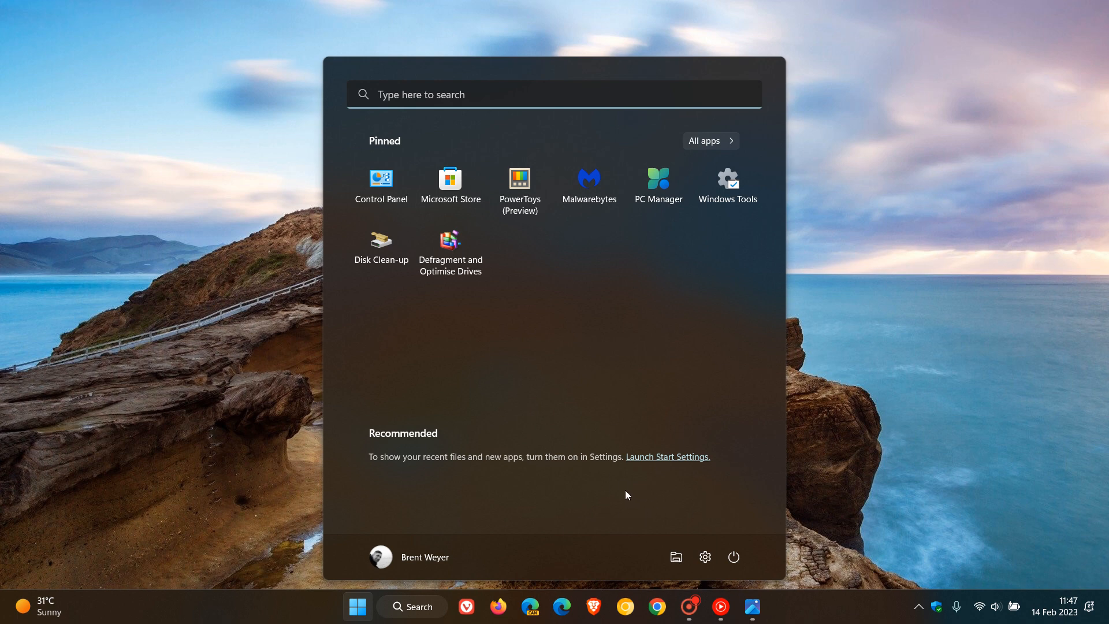
{"action": "mouse_move", "coordinate": [590, 260]}
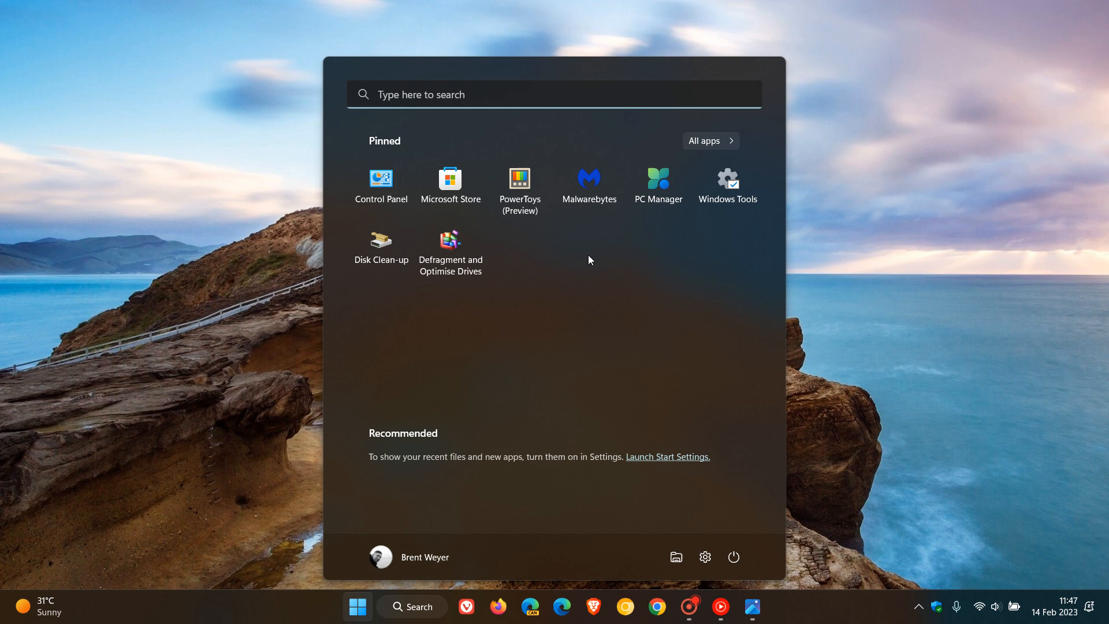
{"action": "mouse_move", "coordinate": [512, 467]}
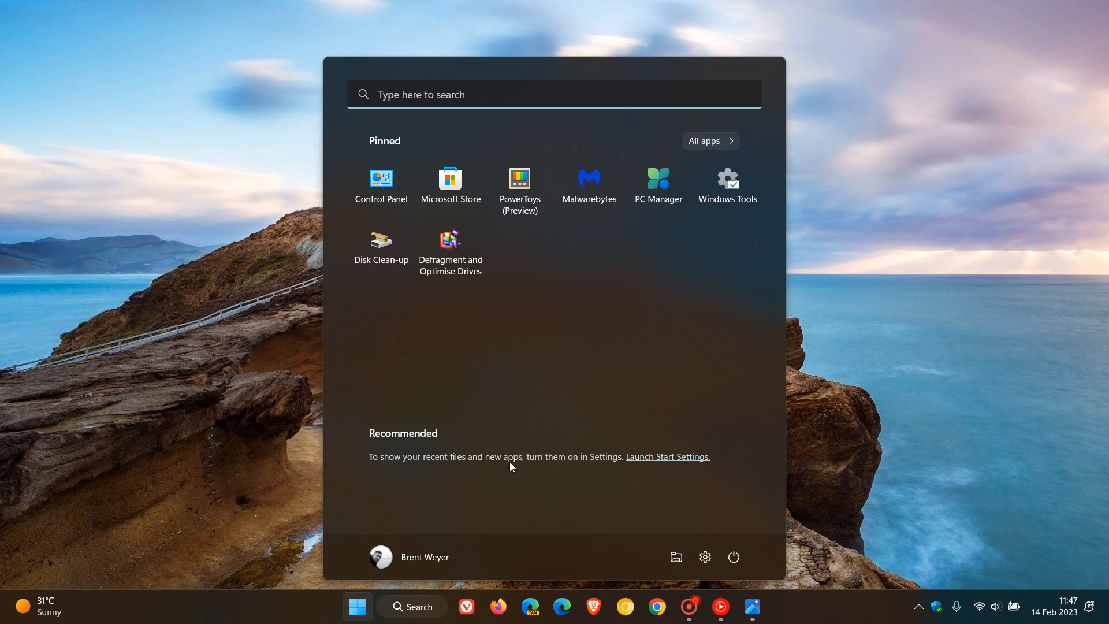
{"action": "mouse_move", "coordinate": [615, 499]}
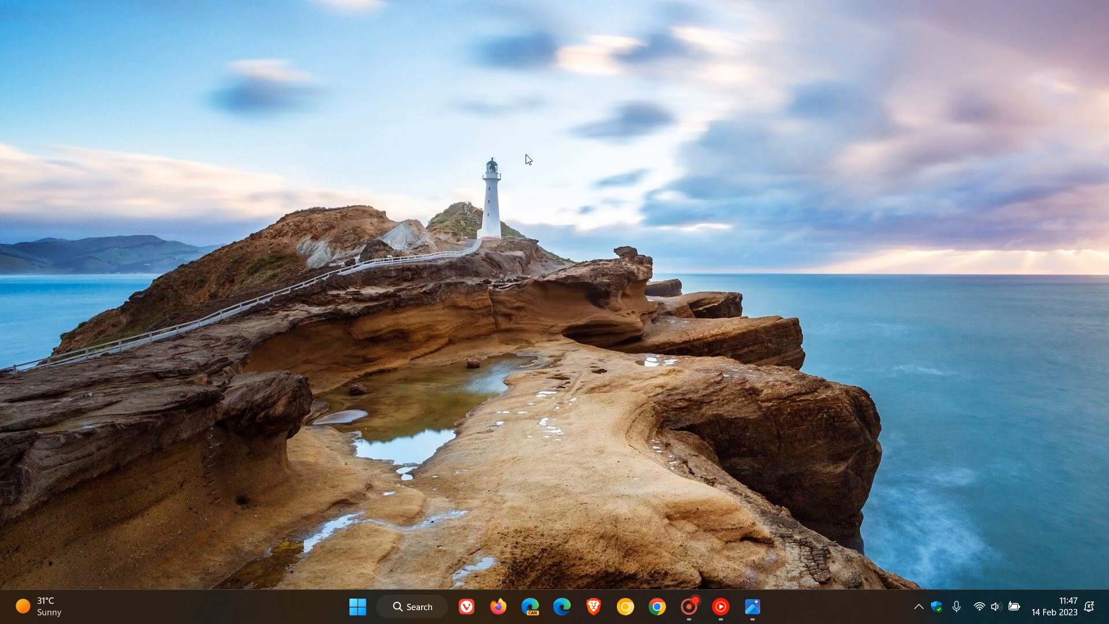
{"action": "mouse_move", "coordinate": [673, 303]}
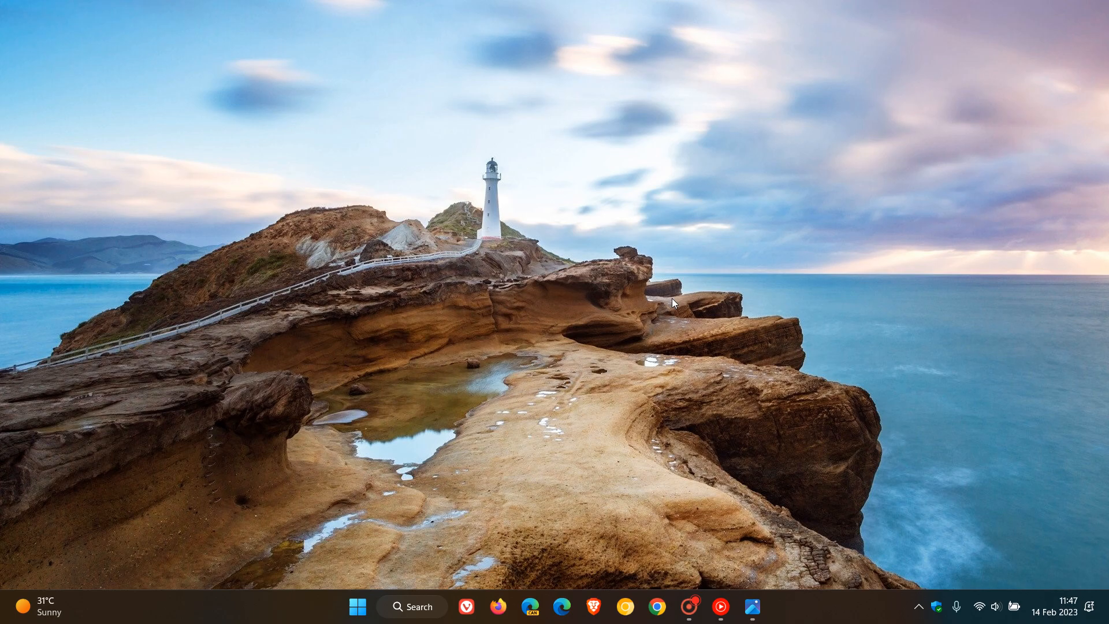
Bring up the Start menu again, now showing the 'For you' recommendations section.
{"action": "left_click", "coordinate": [359, 606]}
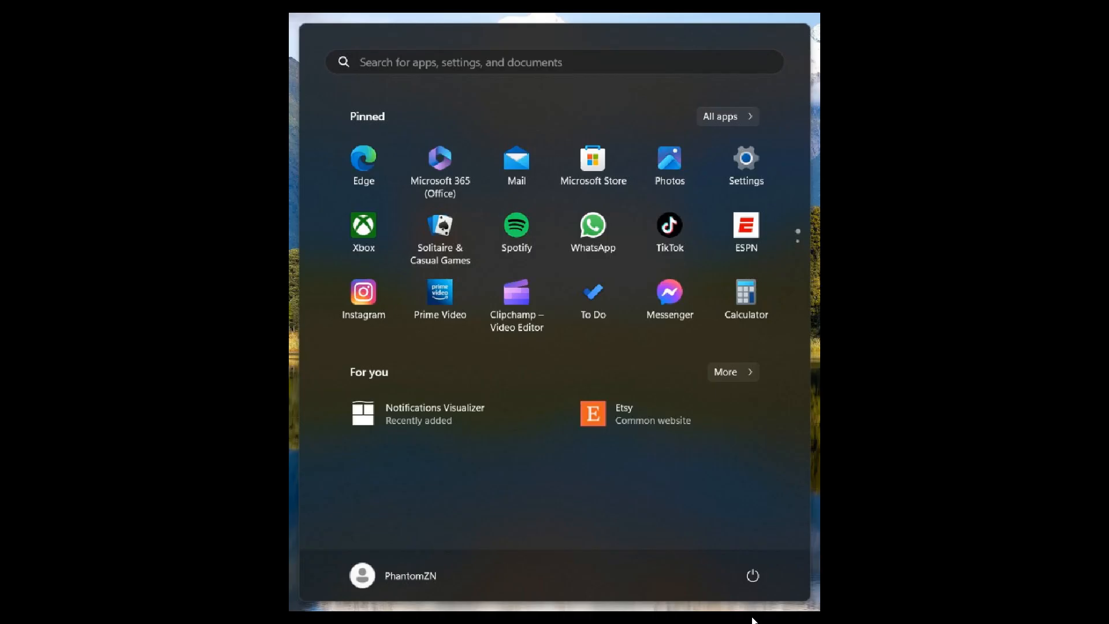
{"action": "mouse_move", "coordinate": [379, 357]}
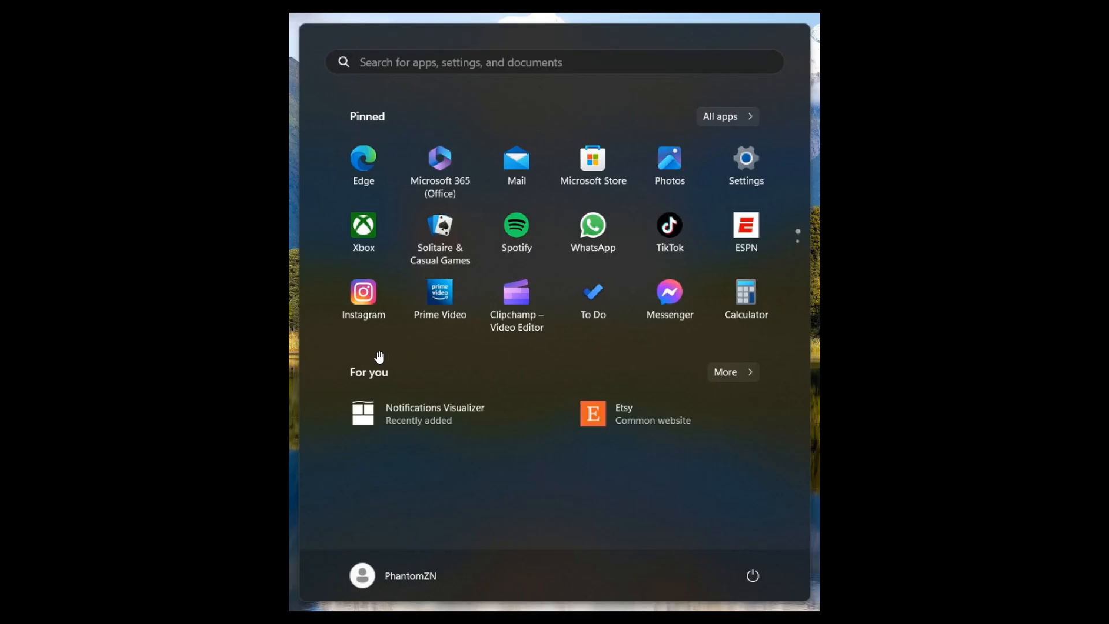
{"action": "mouse_move", "coordinate": [329, 374]}
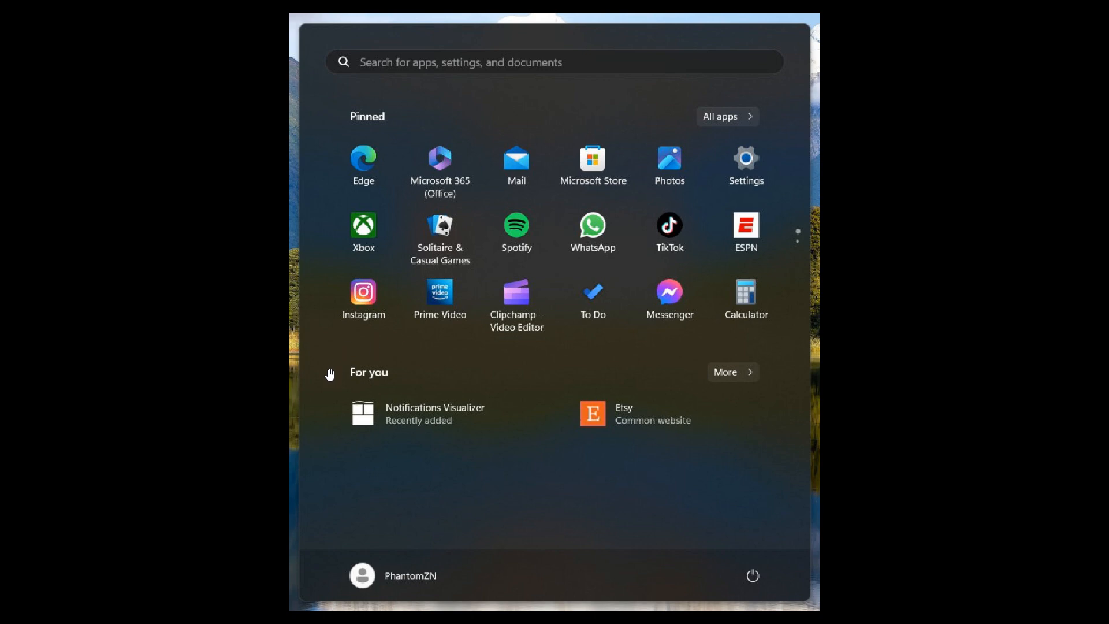
{"action": "mouse_move", "coordinate": [356, 342]}
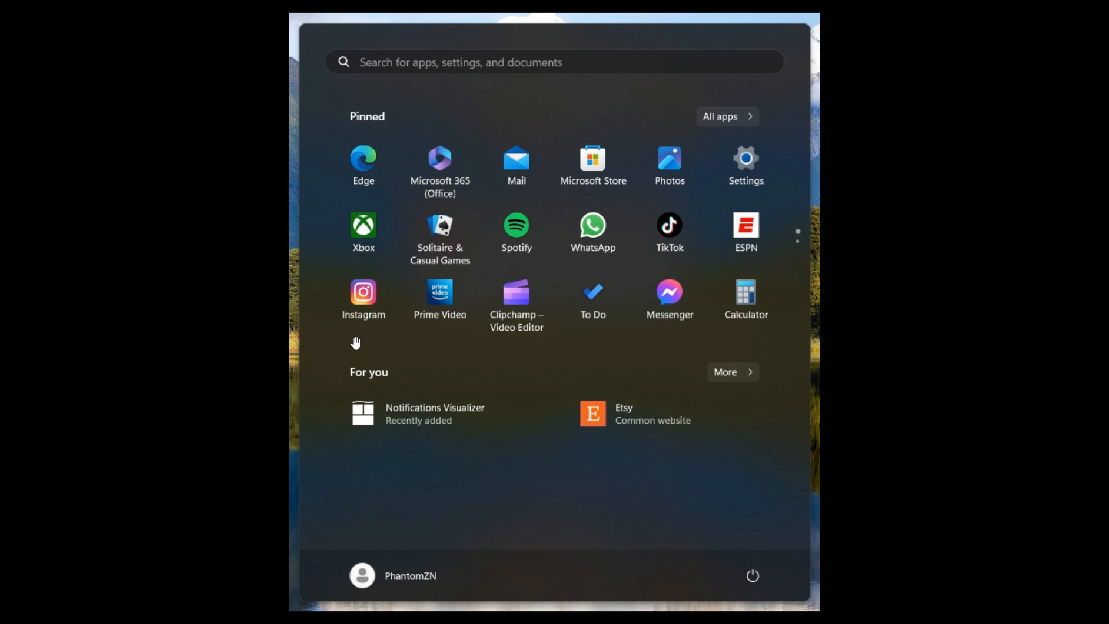
{"action": "mouse_move", "coordinate": [442, 393]}
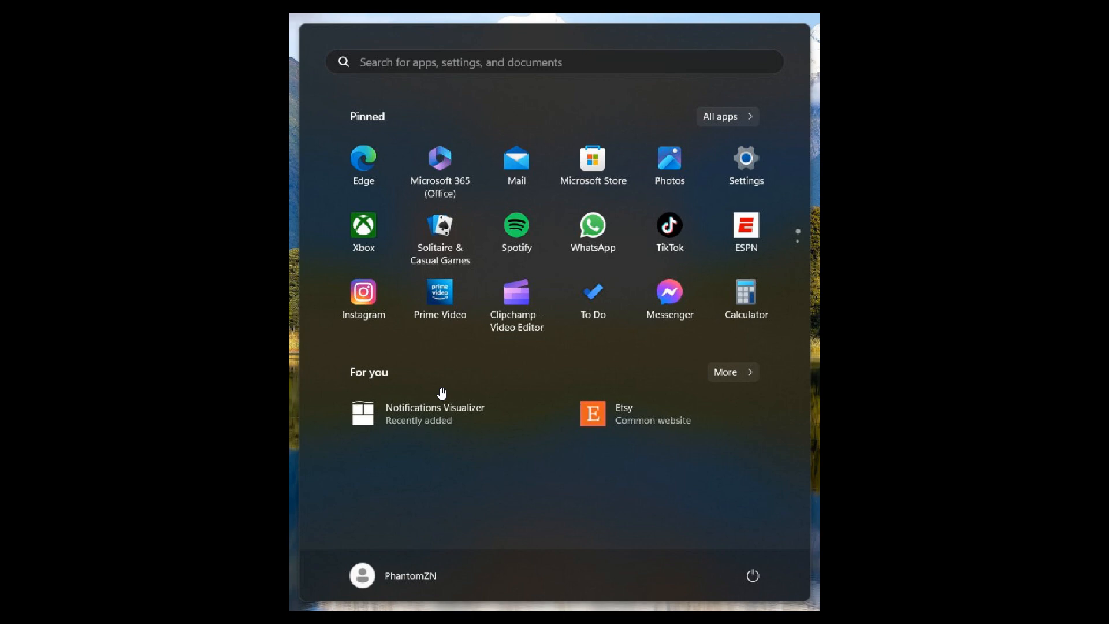
{"action": "mouse_move", "coordinate": [633, 502]}
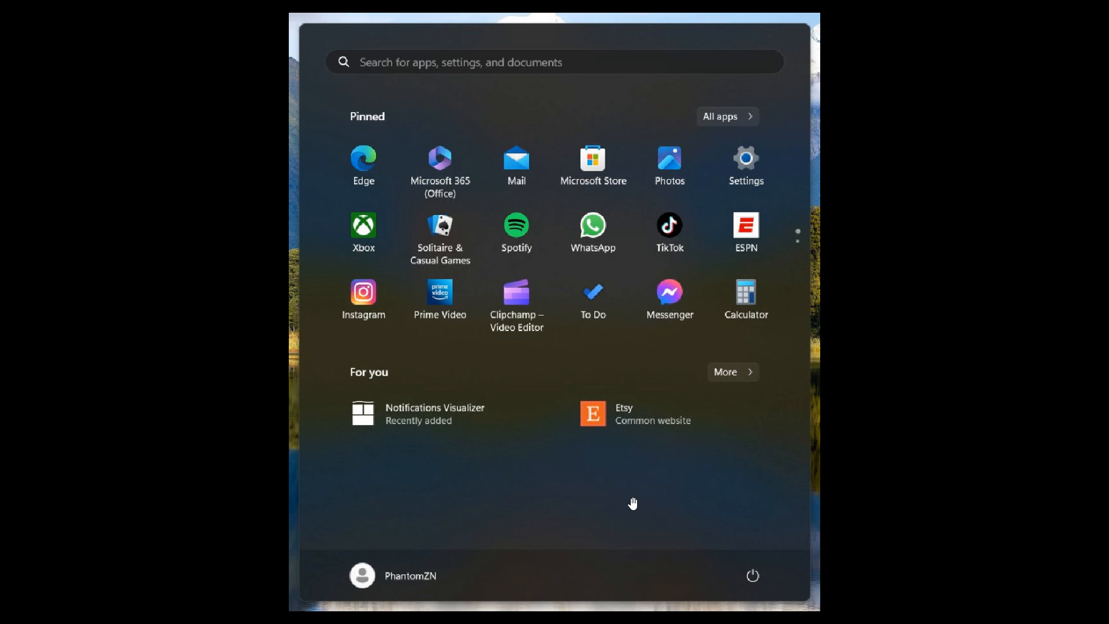
{"action": "mouse_move", "coordinate": [357, 383]}
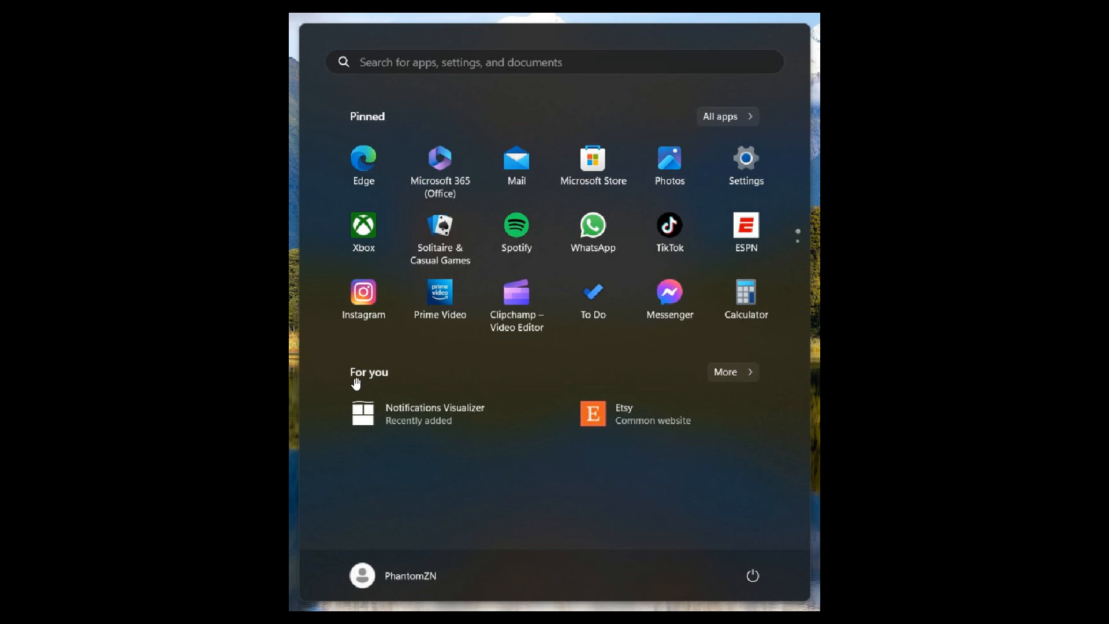
{"action": "mouse_move", "coordinate": [570, 435]}
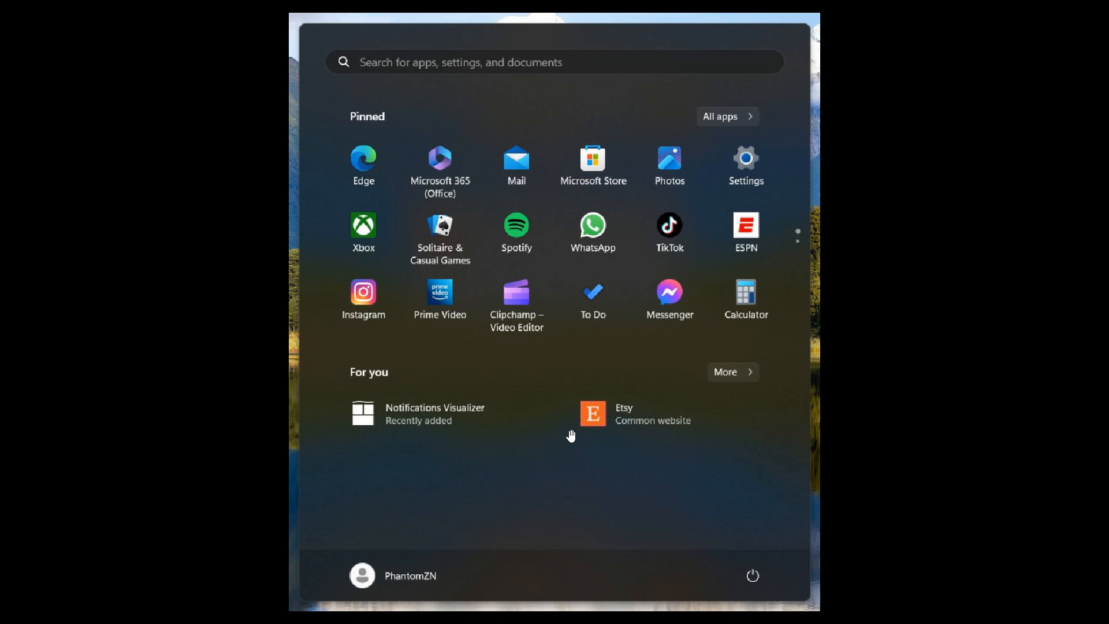
{"action": "mouse_move", "coordinate": [711, 427]}
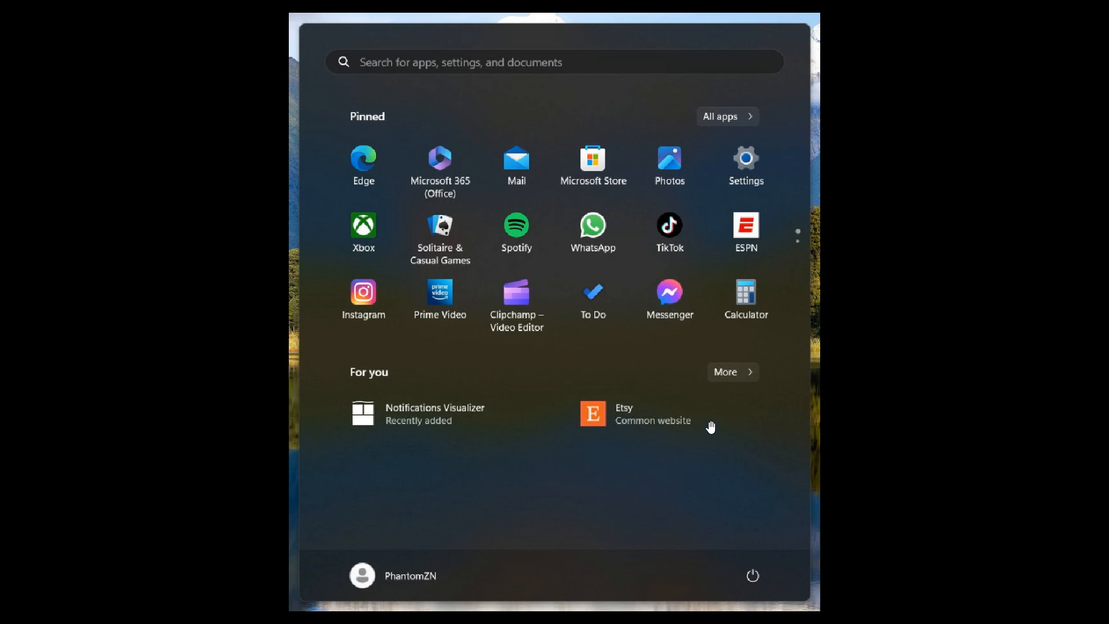
{"action": "mouse_move", "coordinate": [687, 453]}
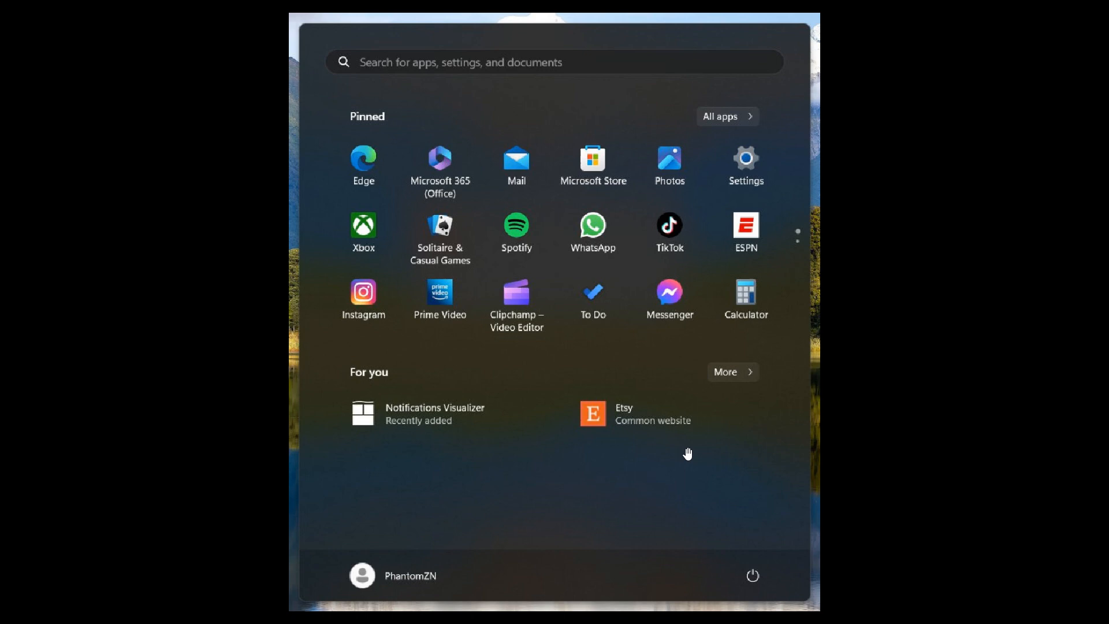
{"action": "mouse_move", "coordinate": [594, 421]}
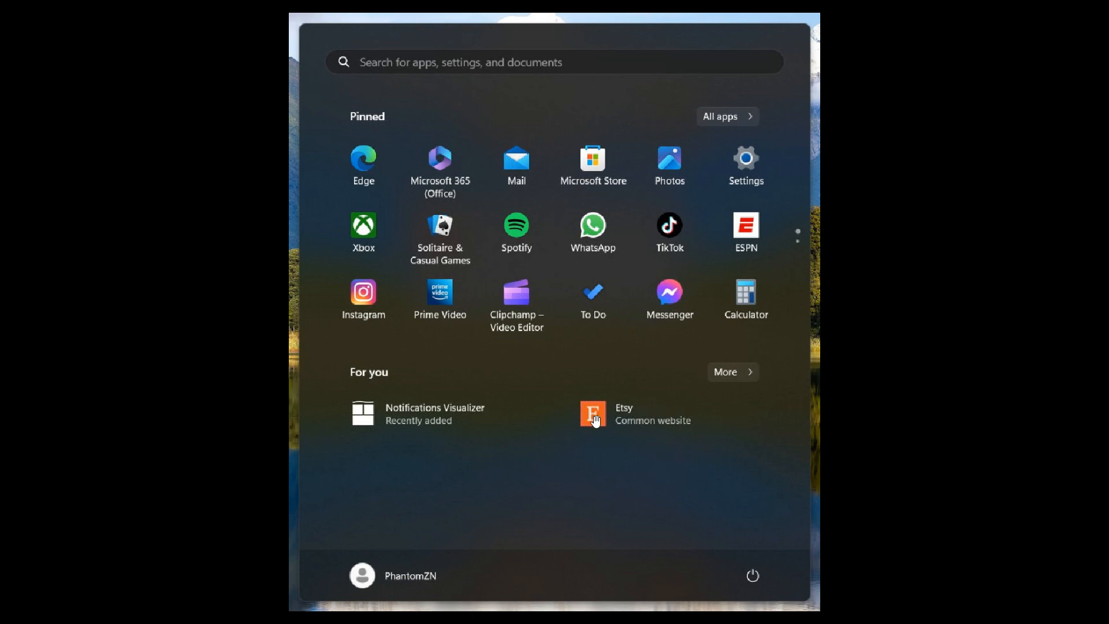
{"action": "mouse_move", "coordinate": [377, 572]}
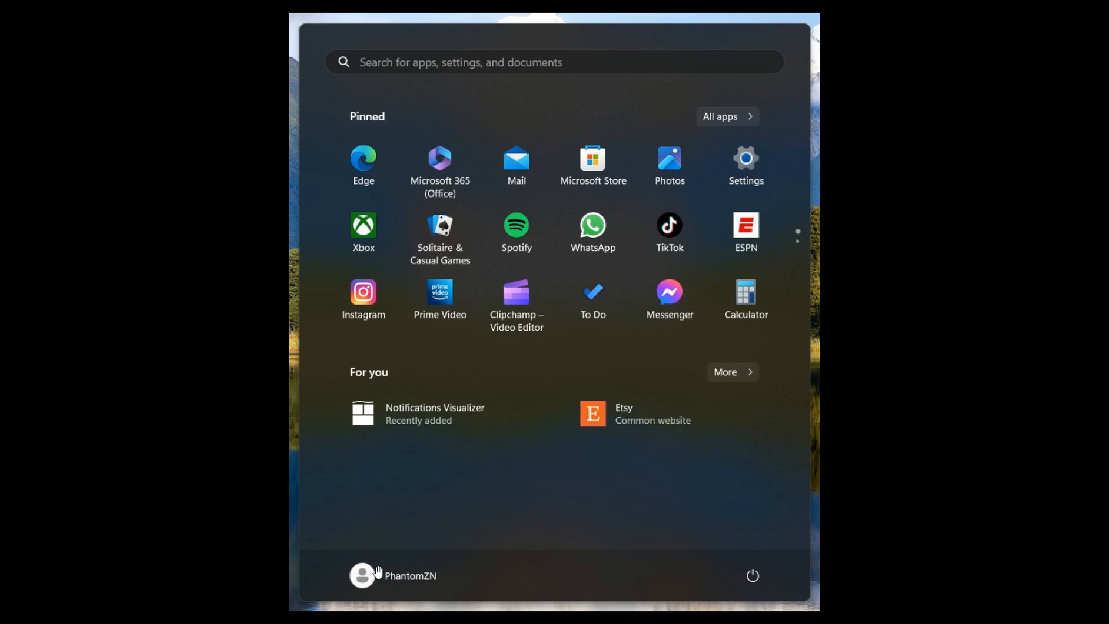
{"action": "mouse_move", "coordinate": [361, 577]}
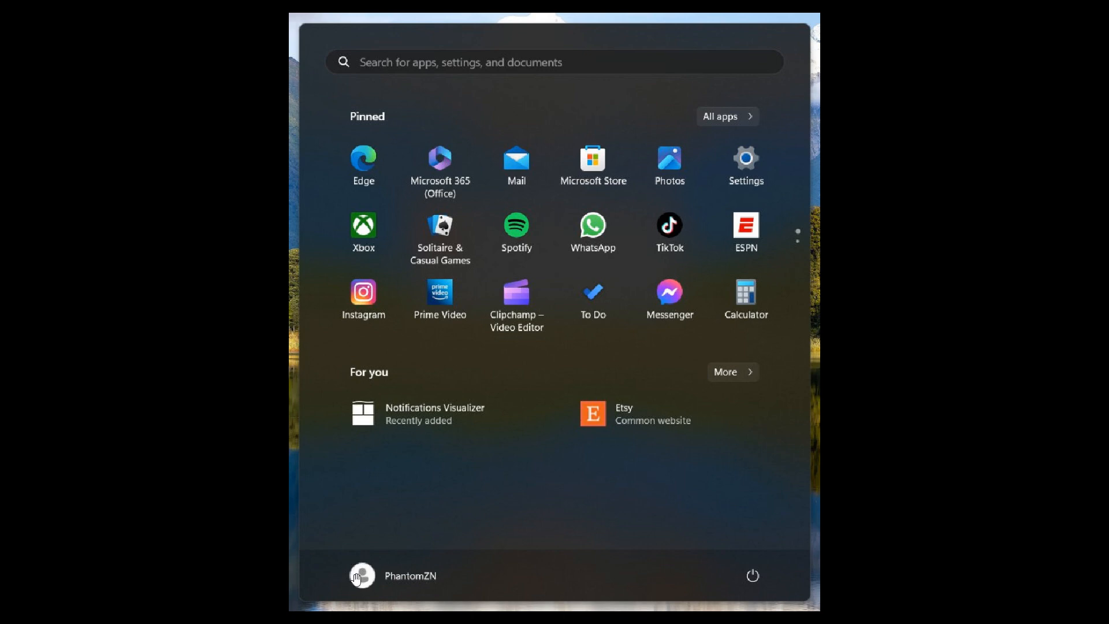
{"action": "mouse_move", "coordinate": [344, 459]}
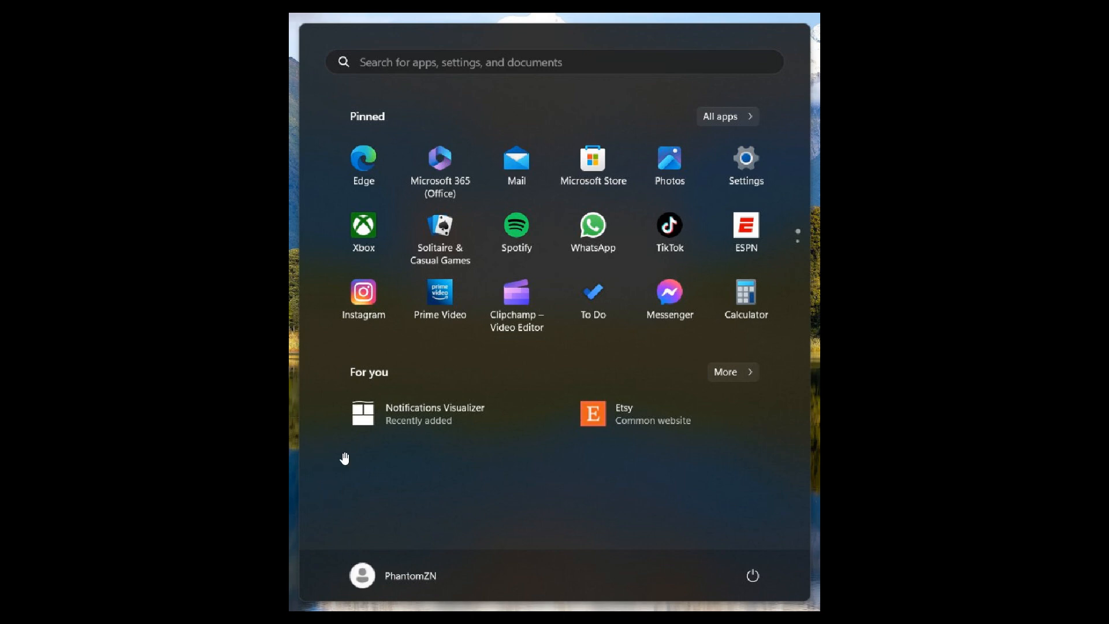
{"action": "mouse_move", "coordinate": [345, 450]}
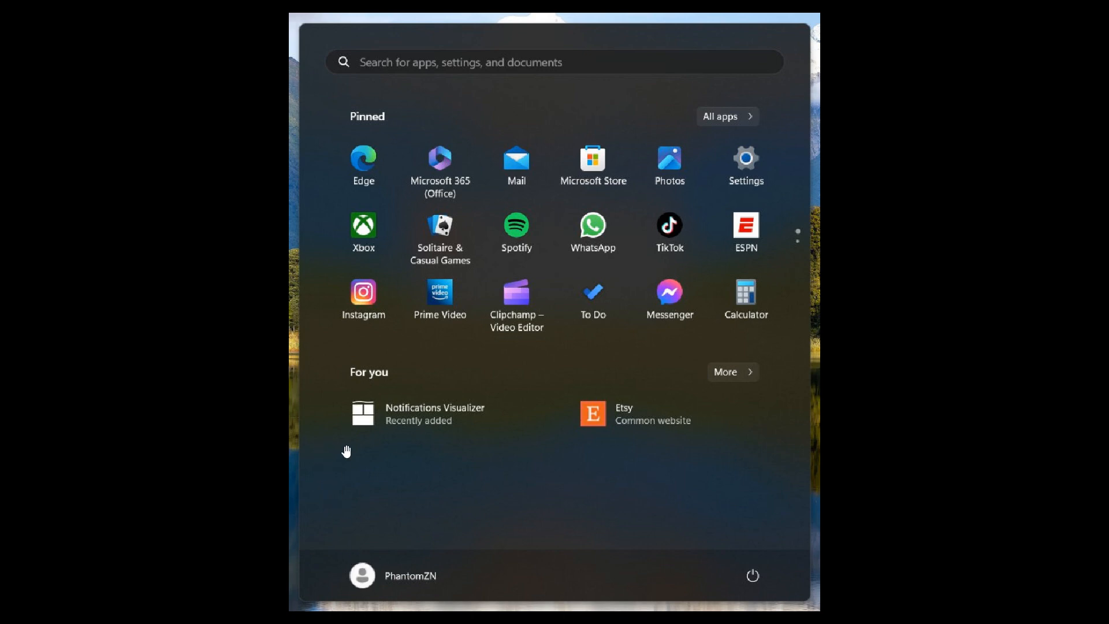
{"action": "mouse_move", "coordinate": [612, 491]}
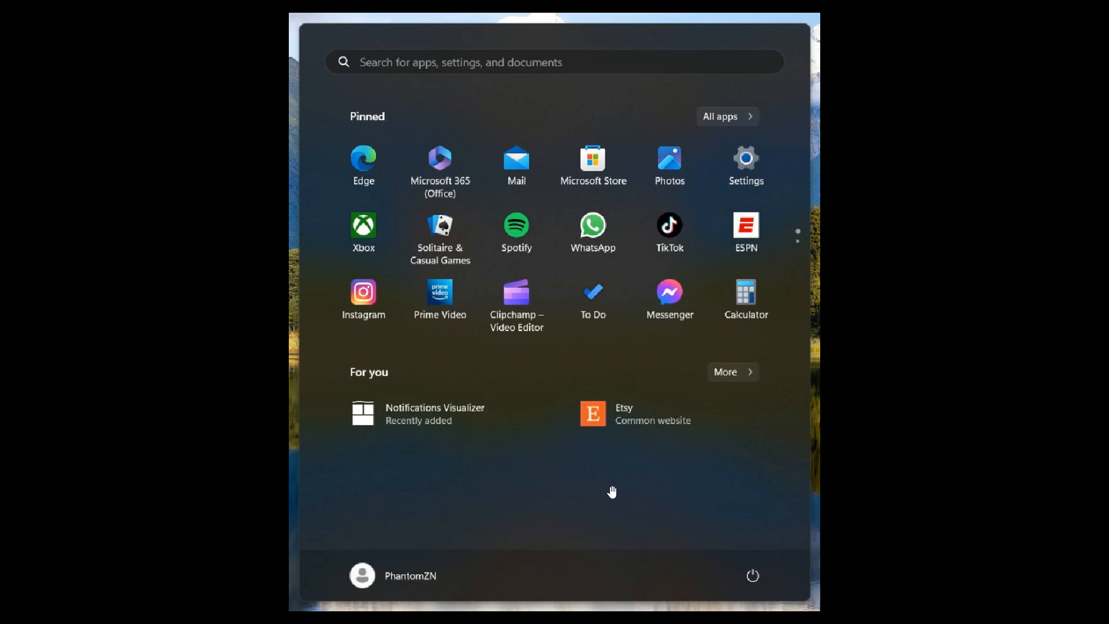
{"action": "mouse_move", "coordinate": [333, 351]}
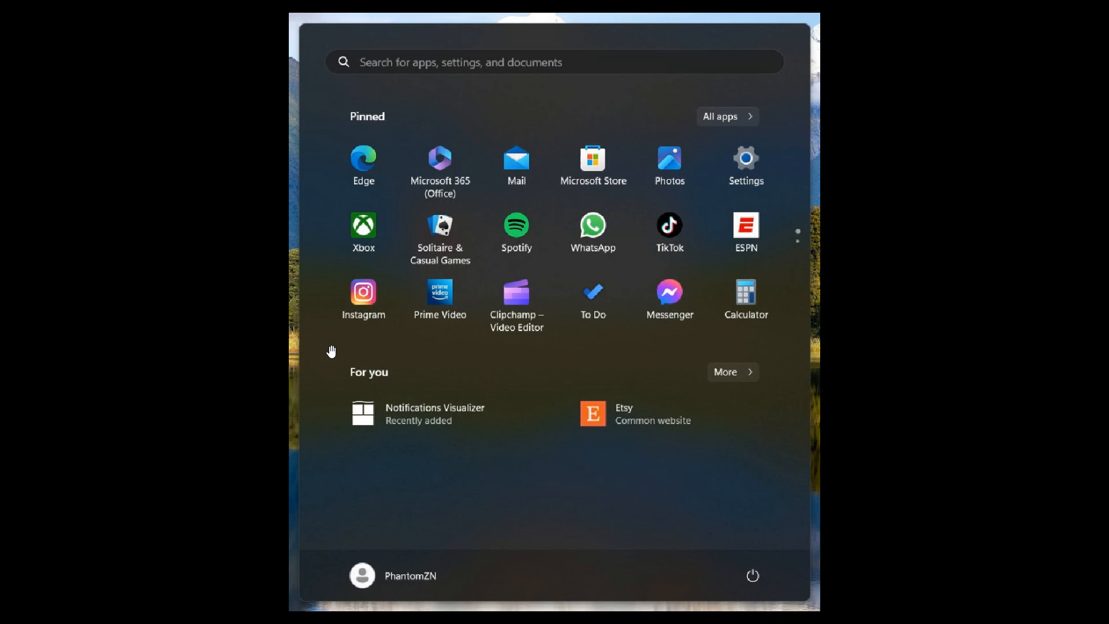
{"action": "mouse_move", "coordinate": [595, 388]}
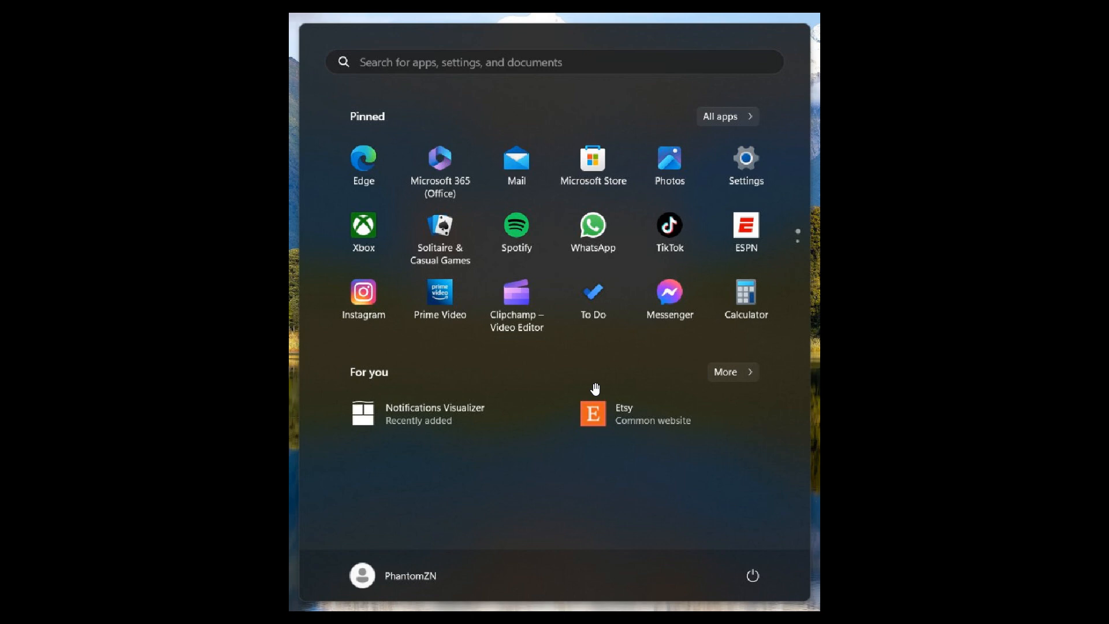
{"action": "mouse_move", "coordinate": [500, 370]}
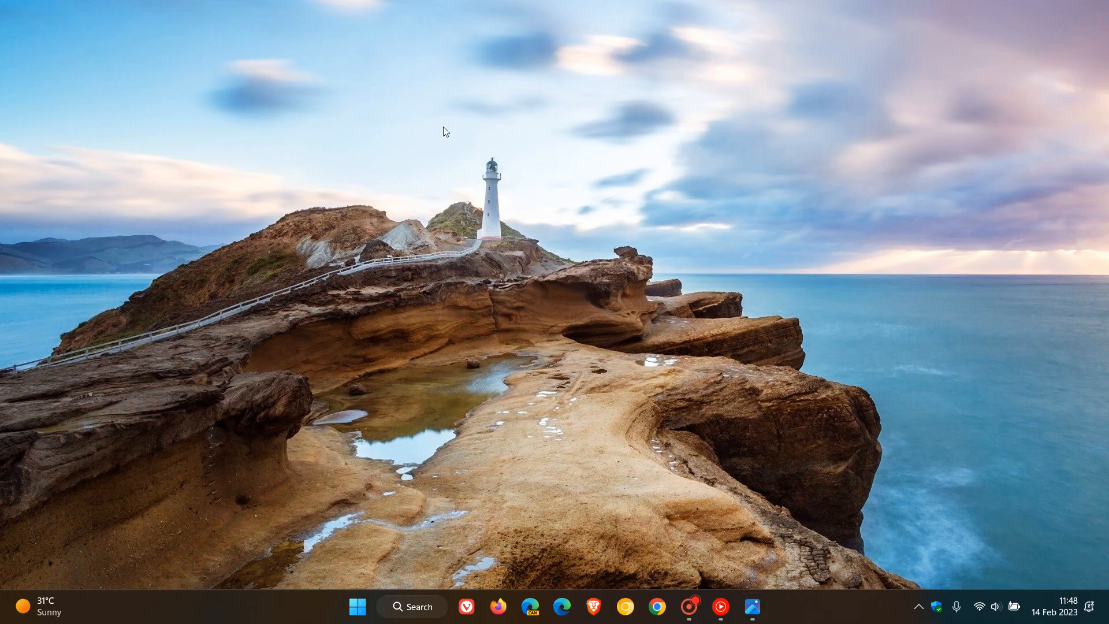
{"action": "mouse_move", "coordinate": [742, 329]}
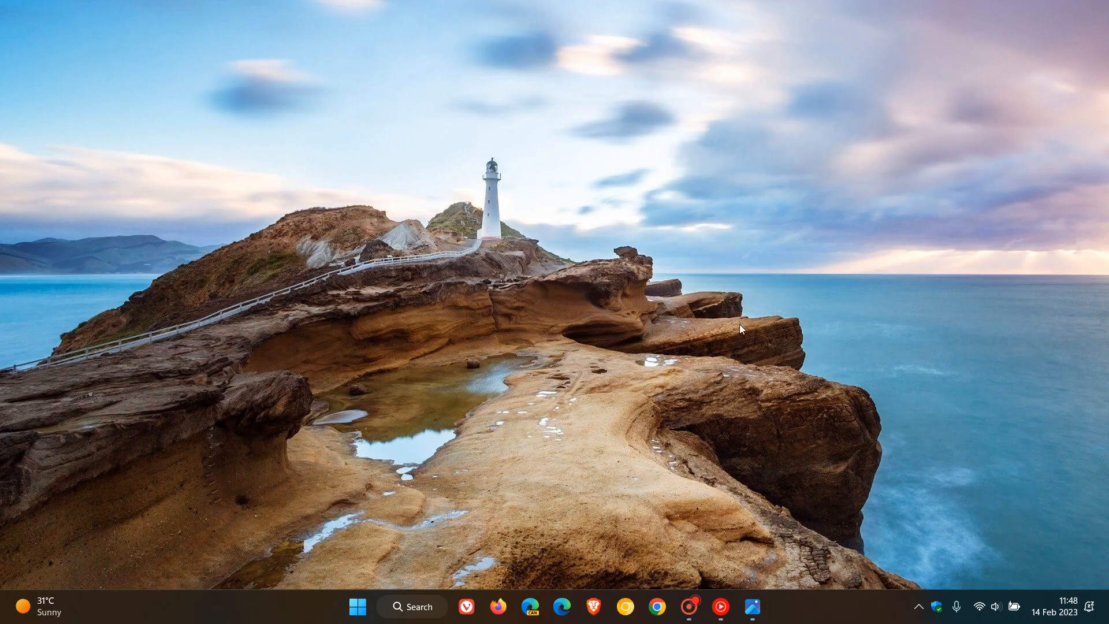